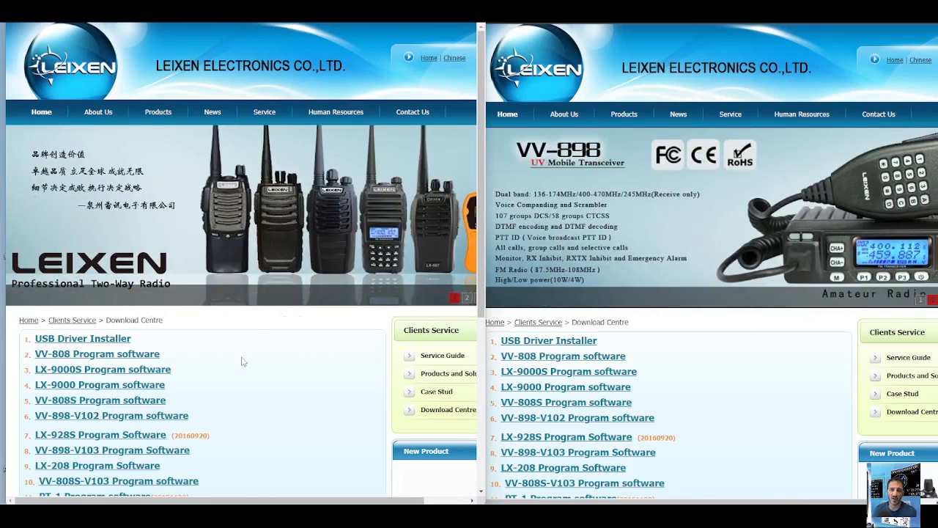
Scroll down the Download Centre list of radio program software.
{"action": "scroll", "scroll_direction": "down", "scroll_amount": 3}
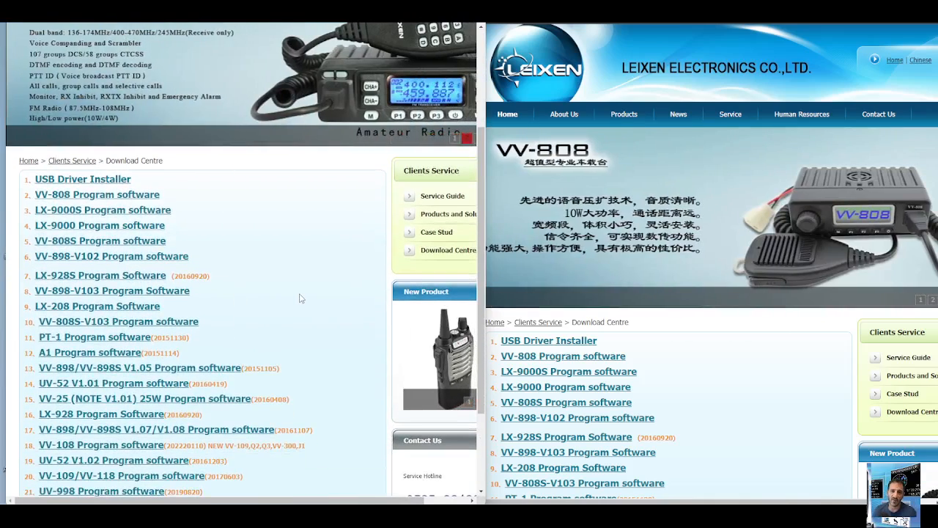
{"action": "scroll", "scroll_direction": "down", "scroll_amount": 3}
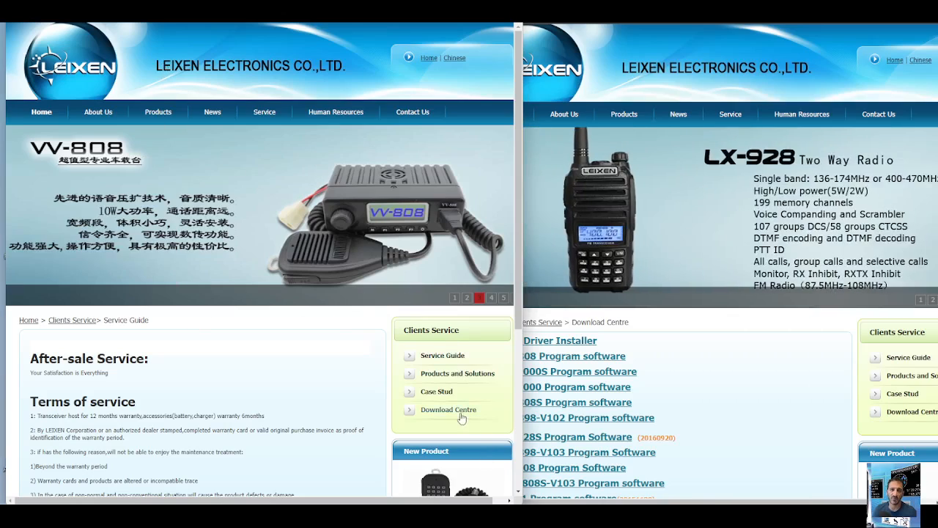
Return to the Download Centre and browse the program software list.
{"action": "left_click", "coordinate": [449, 409]}
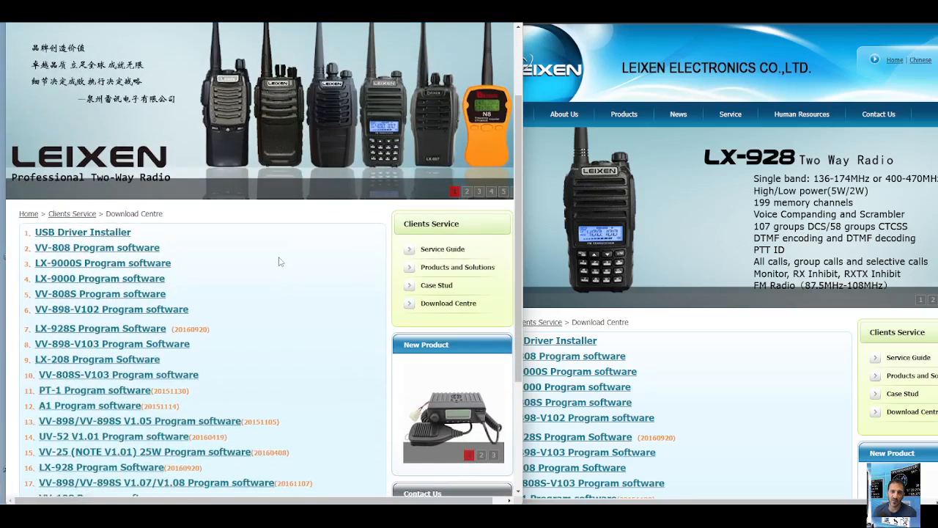
{"action": "scroll", "scroll_direction": "down", "scroll_amount": 3}
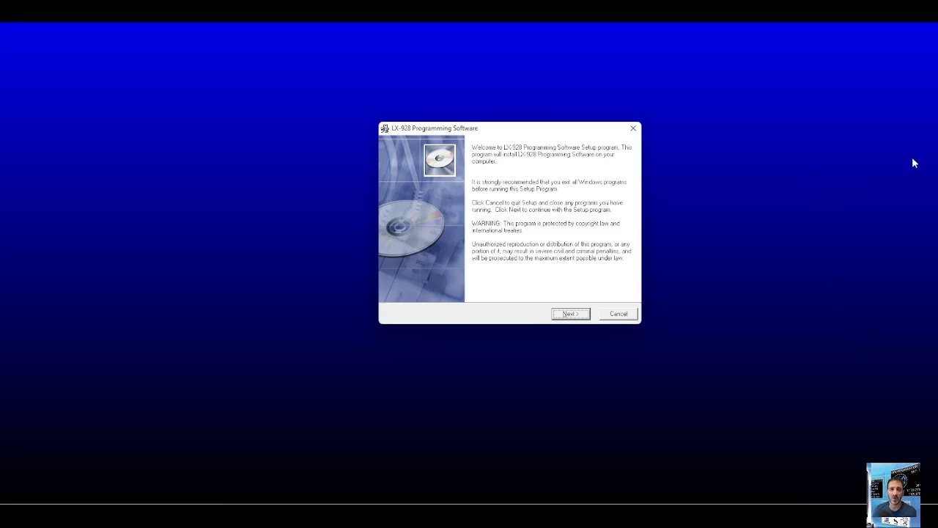
Install LX-928 Programming Software to its default folder and bring up the Start menu.
{"action": "left_click", "coordinate": [570, 314]}
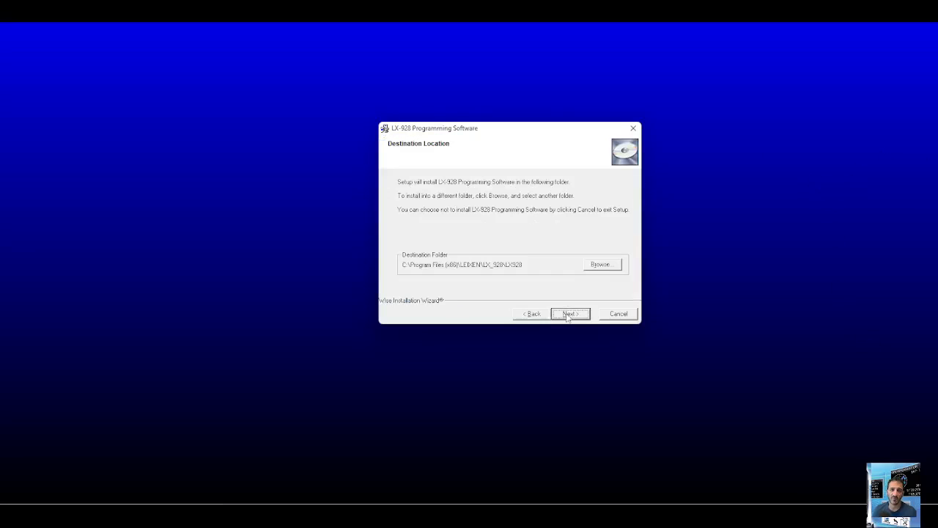
{"action": "left_click", "coordinate": [569, 314]}
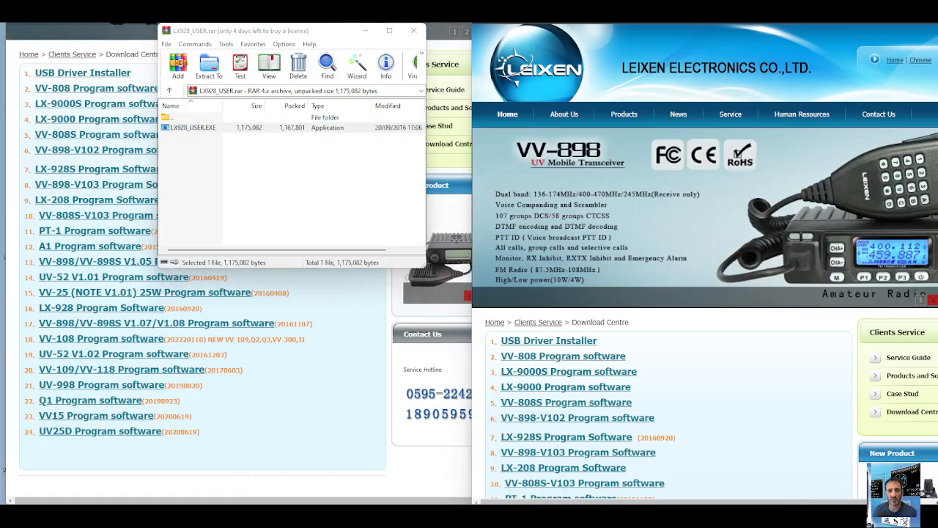
{"action": "left_click", "coordinate": [413, 31]}
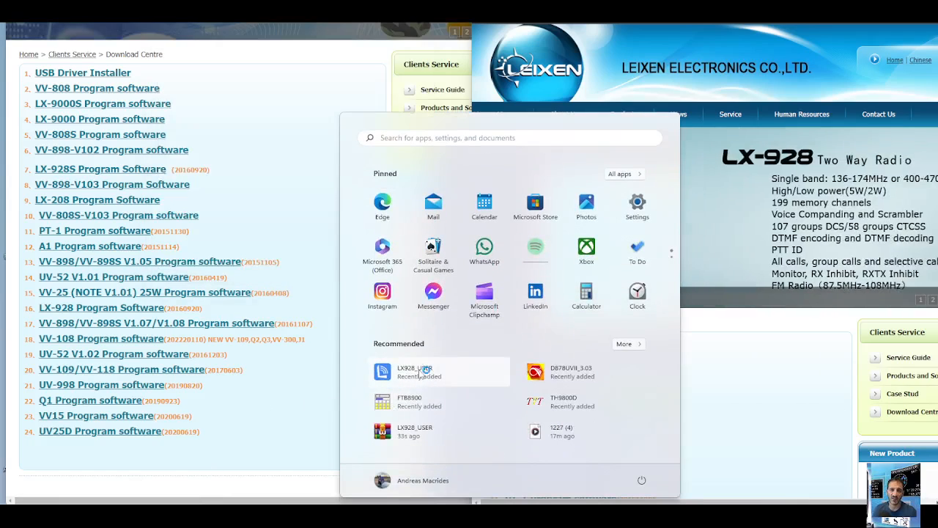
Launch LX928_USER, arrange its windows and keep the radio in VFO mode.
{"action": "left_click", "coordinate": [415, 372]}
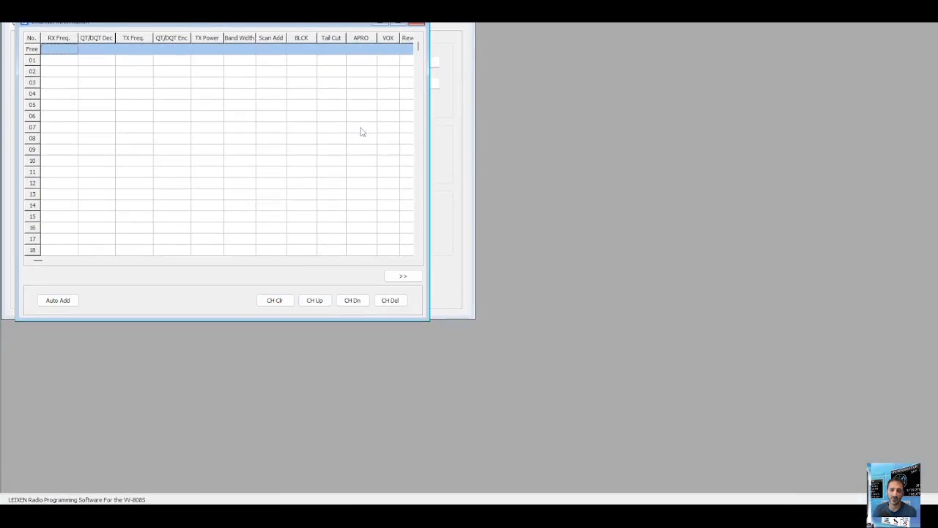
{"action": "mouse_move", "coordinate": [679, 61]}
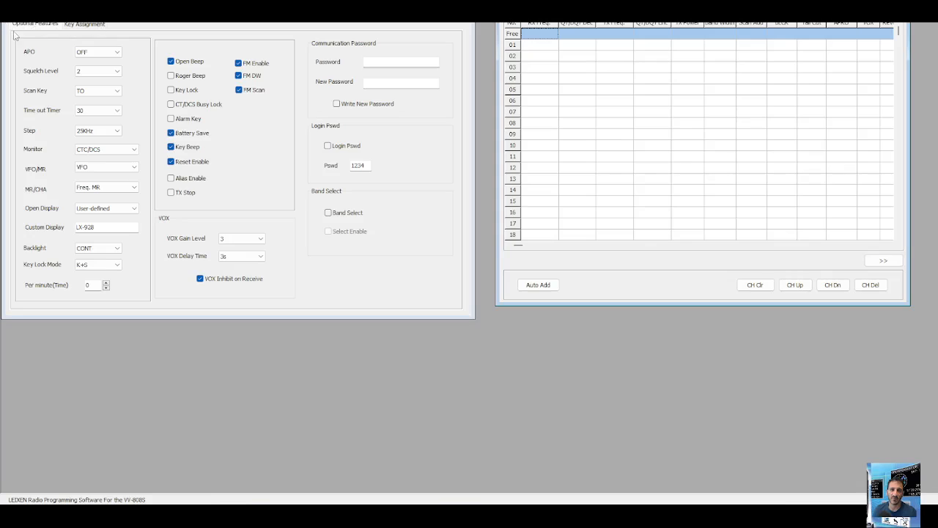
{"action": "left_click", "coordinate": [117, 51]}
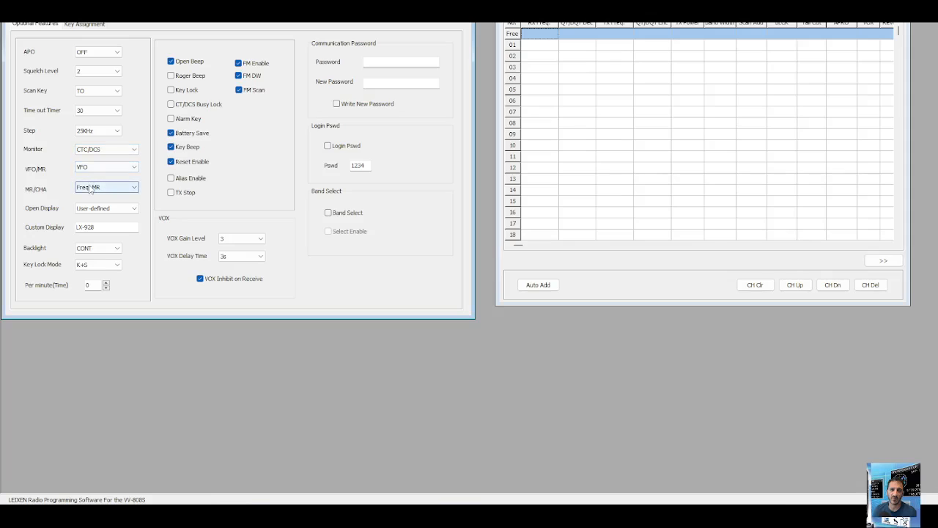
{"action": "left_click", "coordinate": [135, 167]}
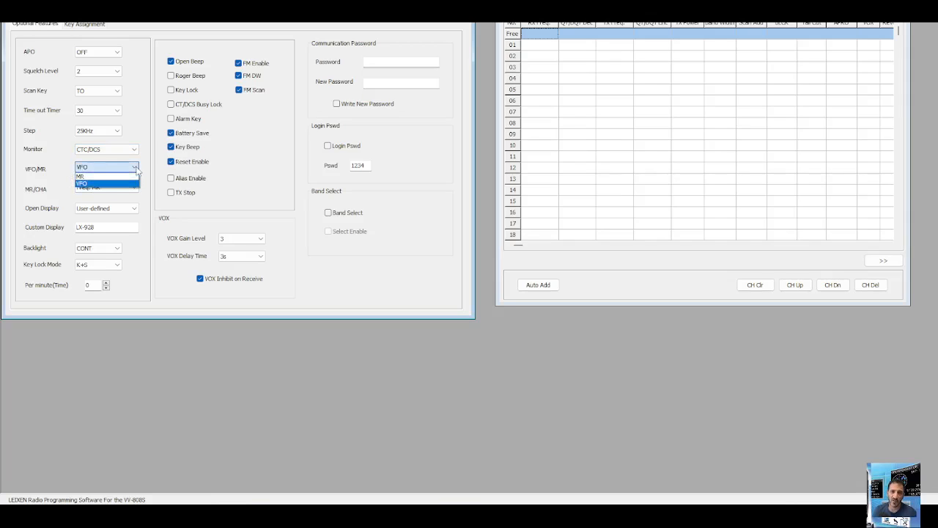
{"action": "left_click", "coordinate": [82, 175]}
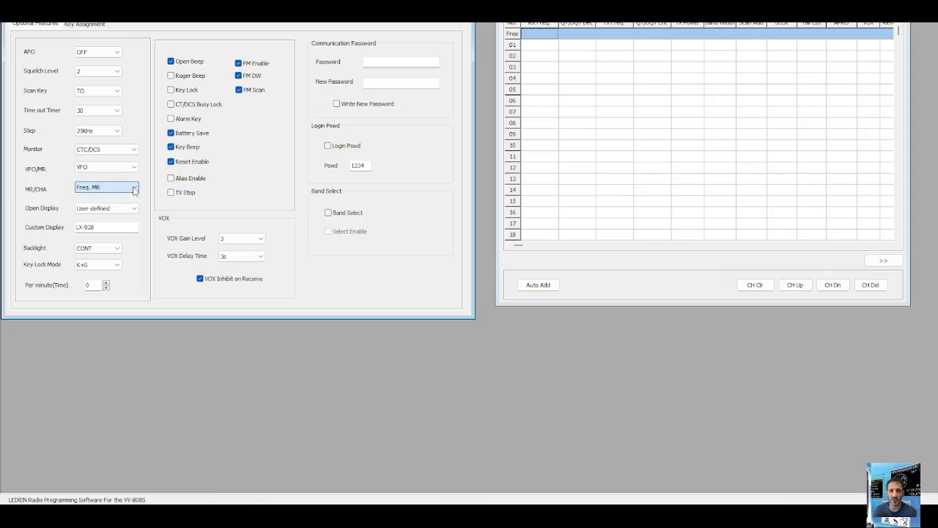
{"action": "left_click", "coordinate": [135, 208]}
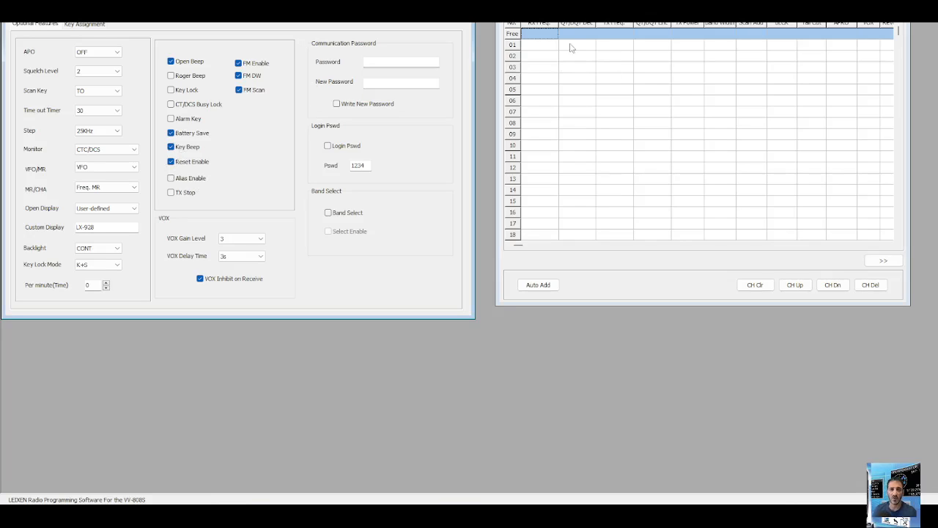
{"action": "mouse_move", "coordinate": [553, 48]}
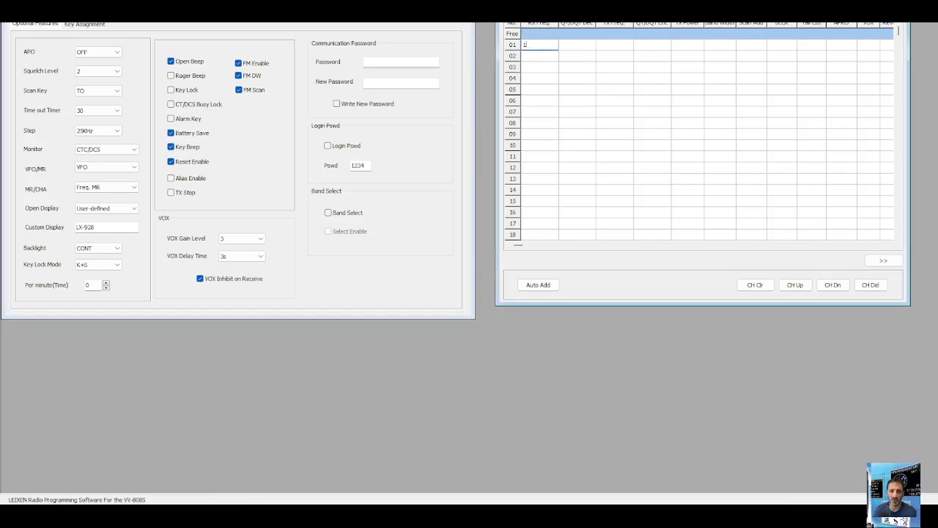
Enter 145.500 as channel 1's receive frequency with a 77.0 receive tone.
{"action": "type", "text": "145.500"}
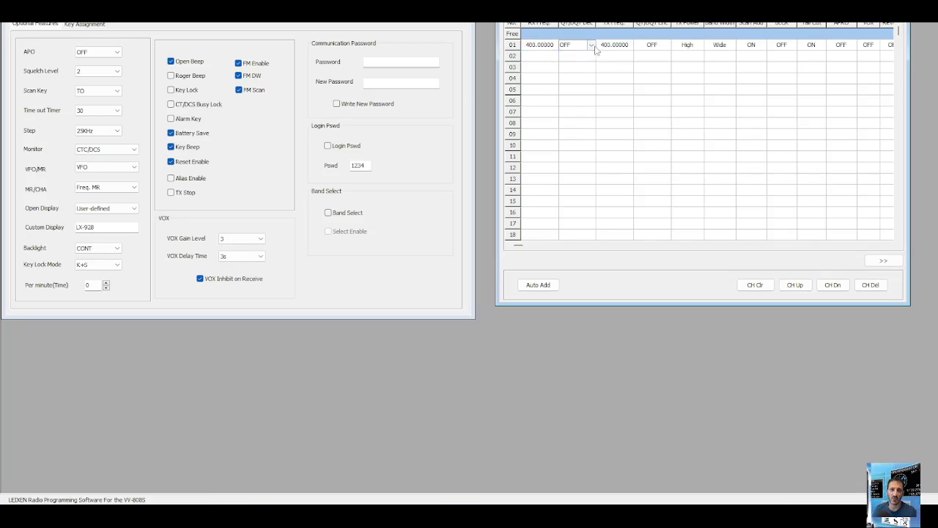
{"action": "left_click", "coordinate": [591, 44]}
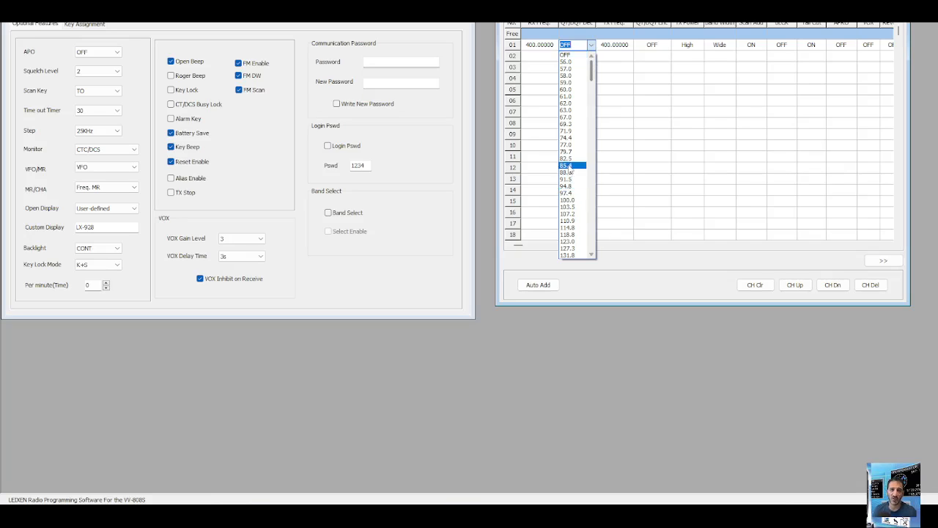
{"action": "left_click", "coordinate": [566, 143]}
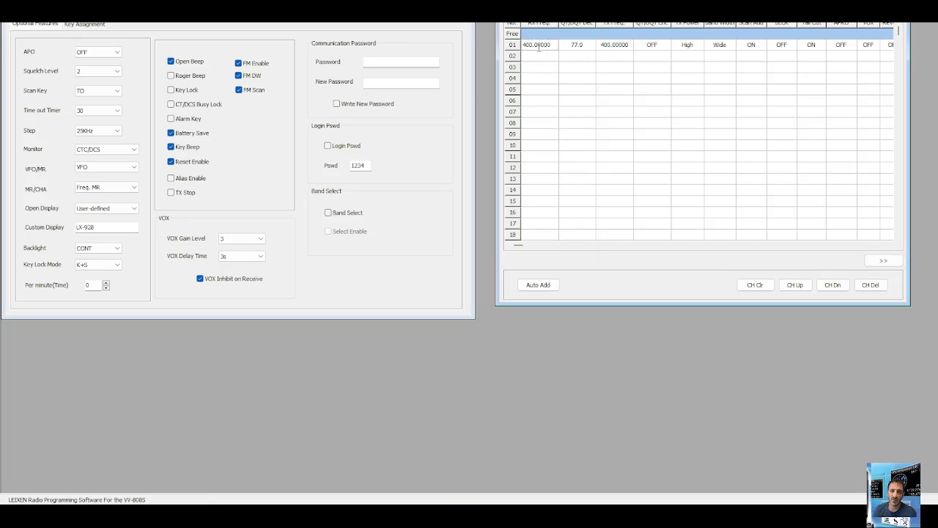
Change channel 1's receive and transmit frequencies to the 438 MHz repeater pair.
{"action": "double_click", "coordinate": [537, 44]}
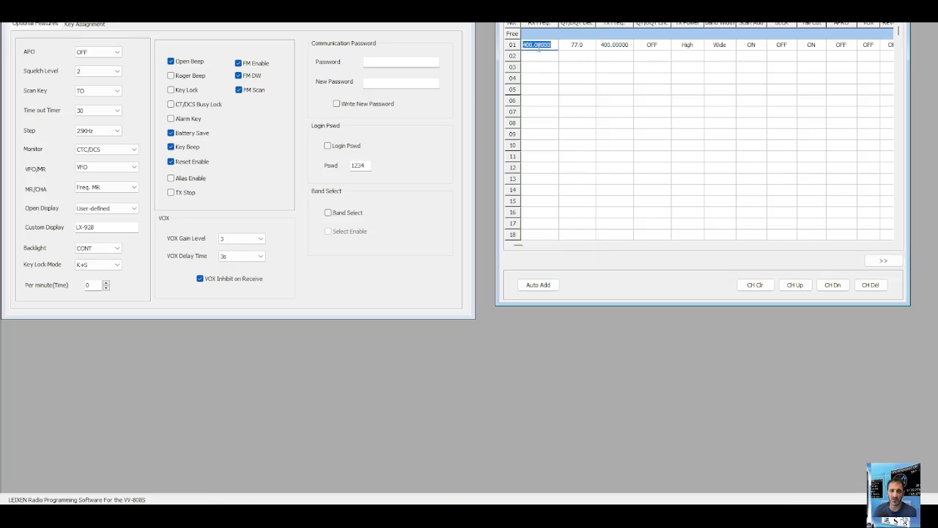
{"action": "type", "text": "430.92"}
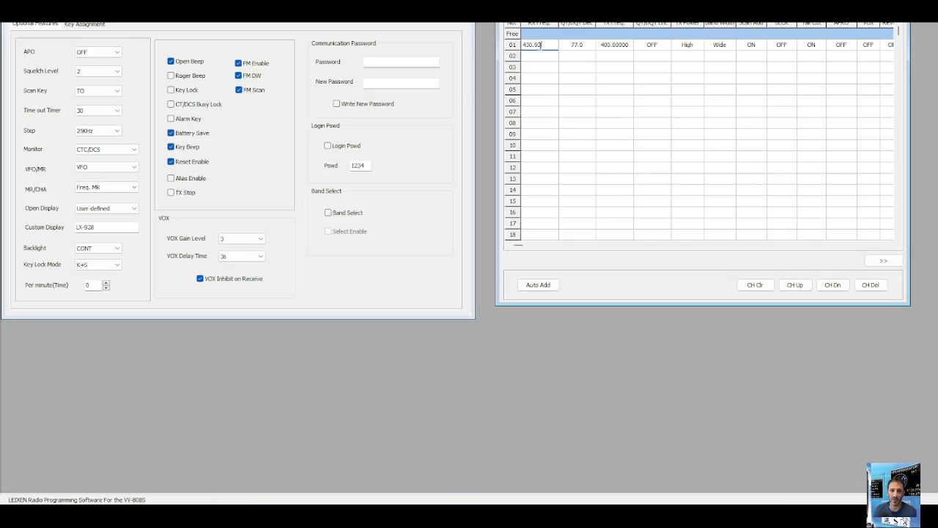
{"action": "left_click", "coordinate": [615, 44]}
{"action": "type", "text": "4"}
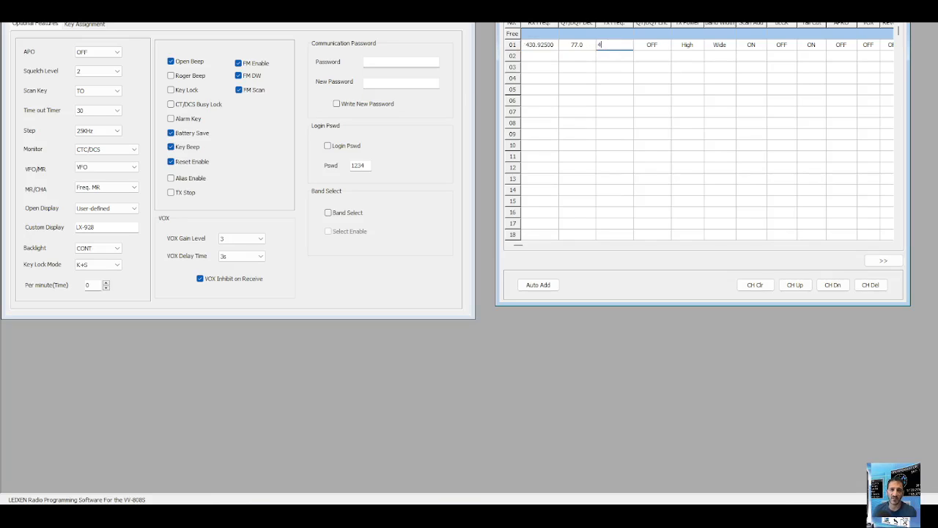
{"action": "type", "text": "3"}
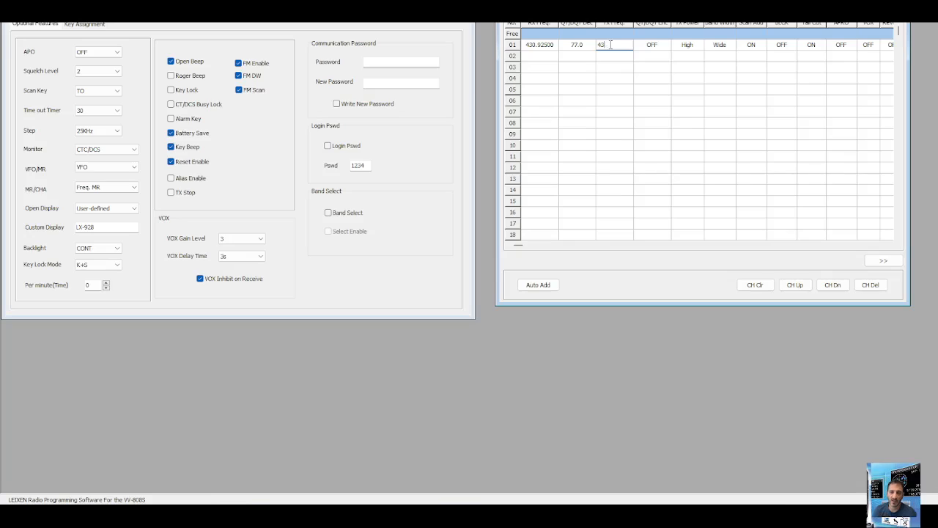
{"action": "type", "text": "438.52500"}
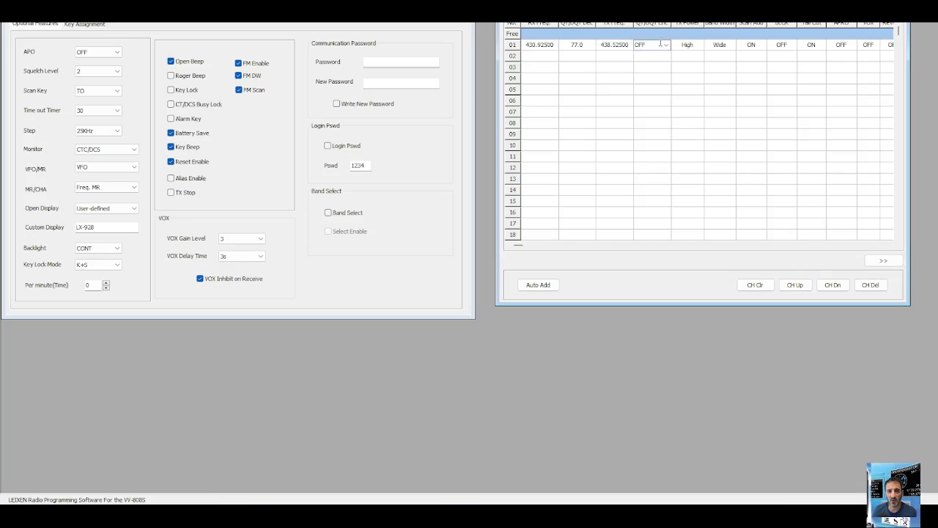
{"action": "left_click", "coordinate": [666, 44]}
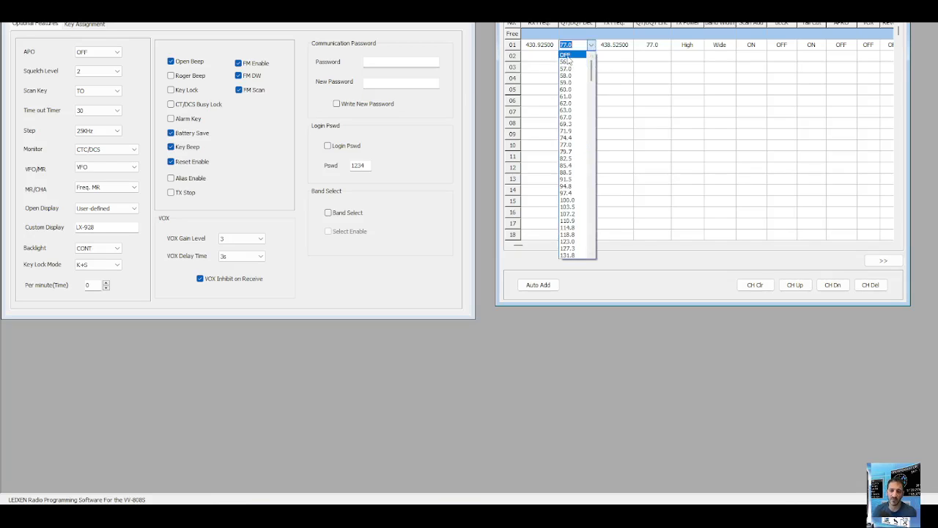
Turn channel 1's receive tone off and set low power with narrow bandwidth.
{"action": "left_click", "coordinate": [566, 56]}
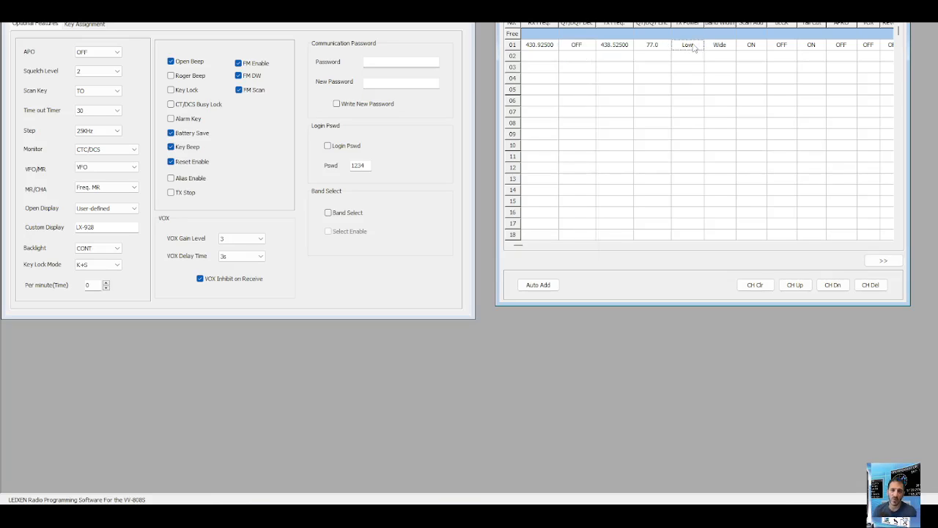
{"action": "left_click", "coordinate": [718, 44]}
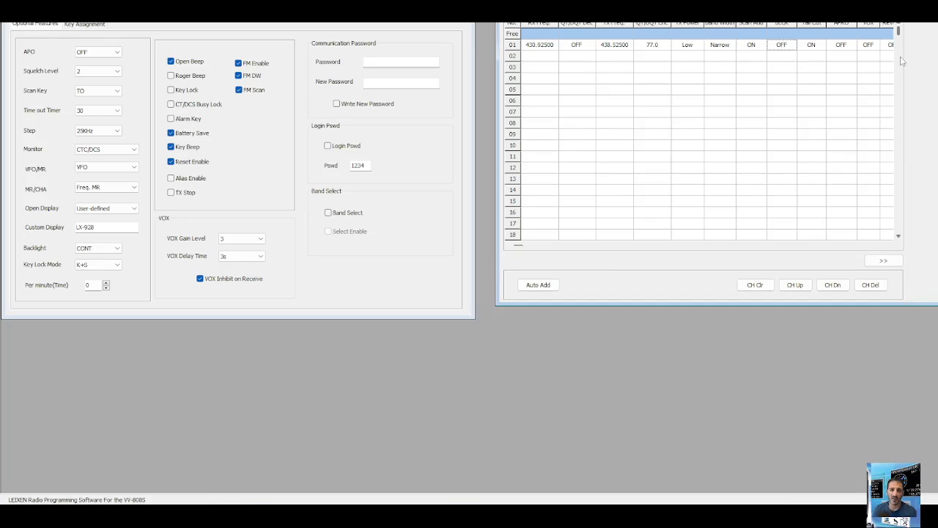
{"action": "mouse_move", "coordinate": [838, 270]}
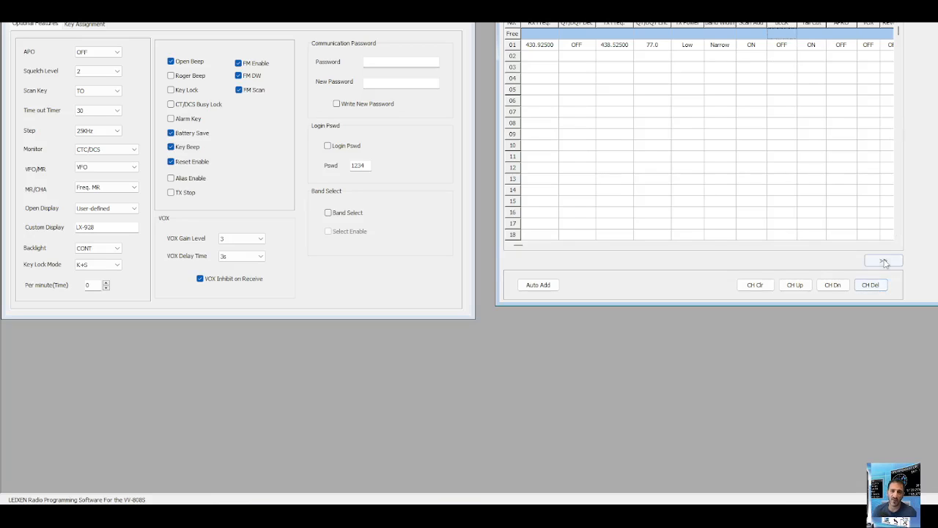
Expand the channel table to show scan add, busy lock and VOX columns.
{"action": "left_click", "coordinate": [882, 261]}
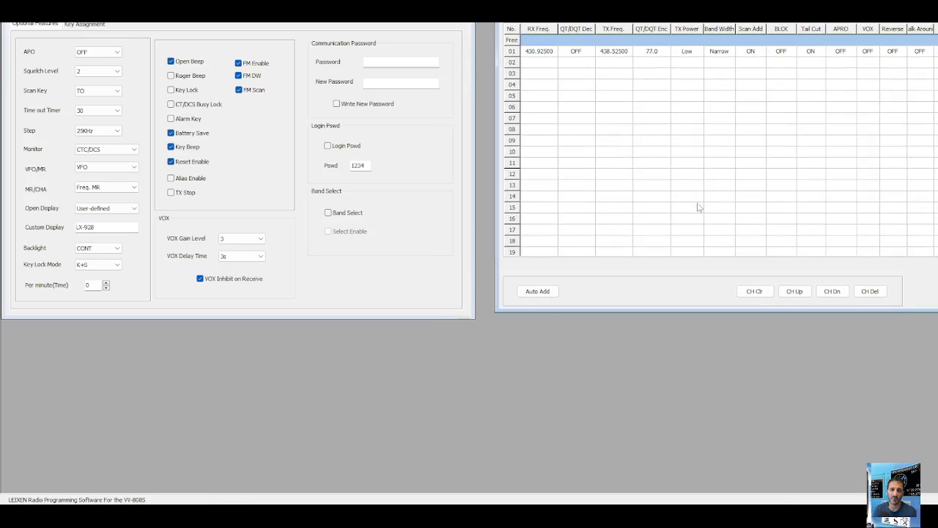
{"action": "mouse_move", "coordinate": [715, 208]}
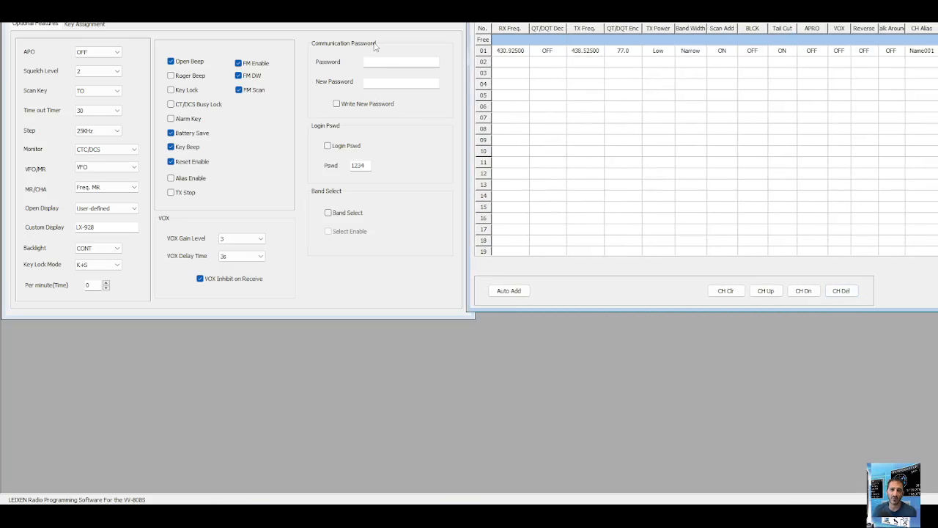
{"action": "mouse_move", "coordinate": [321, 134]}
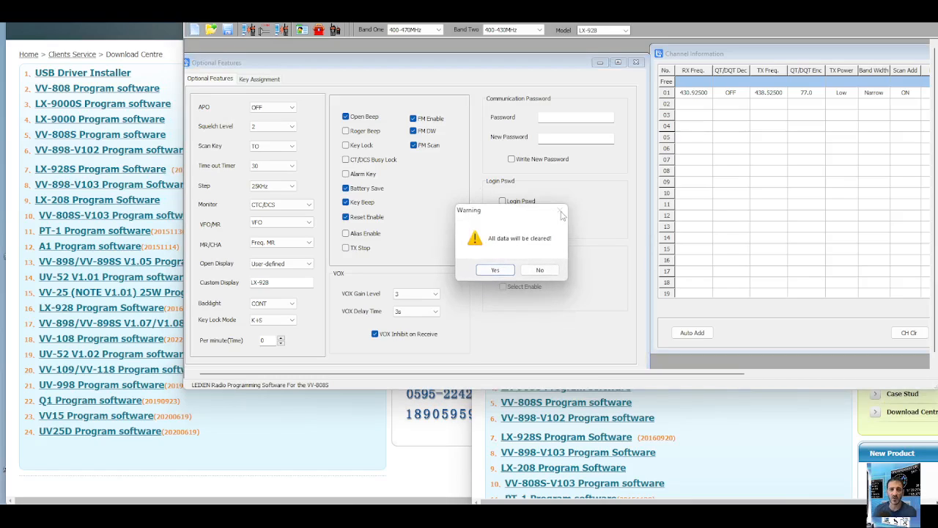
Attempt File > Open with a typed name and dismiss the 'File not found' error.
{"action": "left_click", "coordinate": [496, 269]}
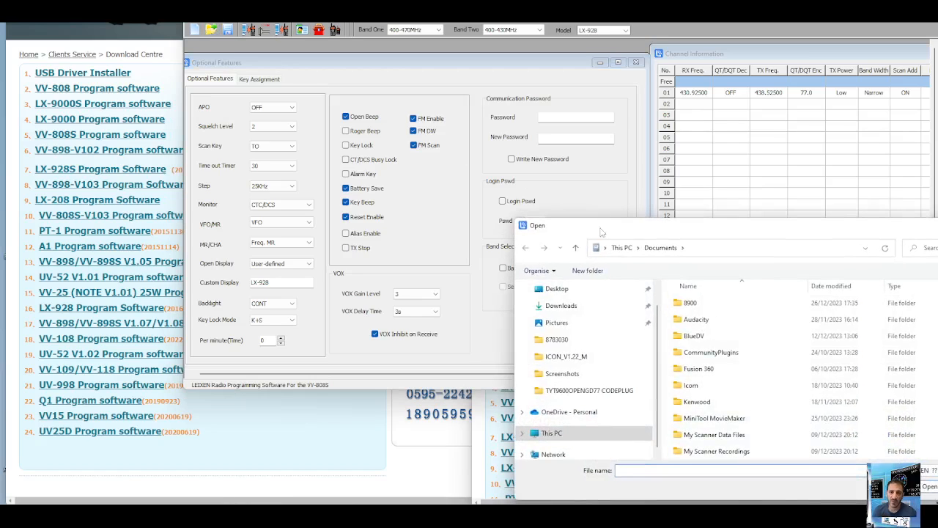
{"action": "left_click", "coordinate": [560, 304]}
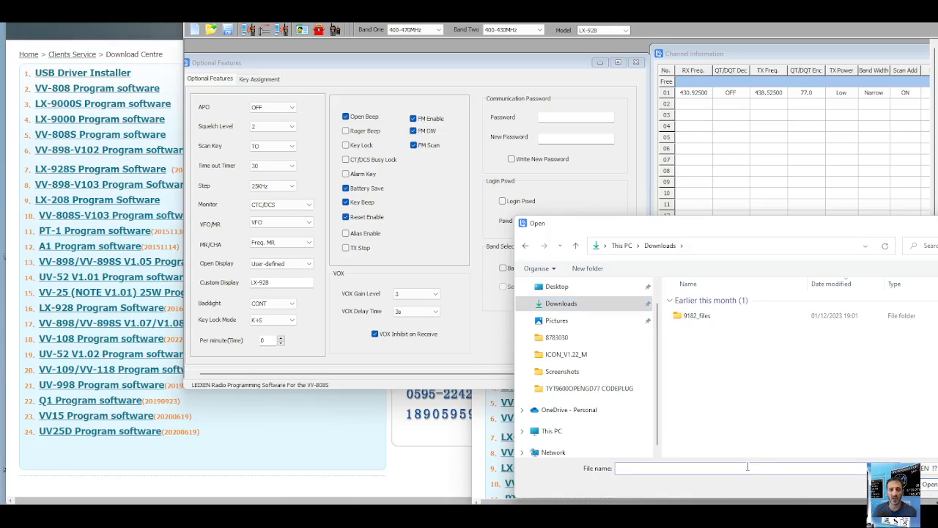
{"action": "type", "text": "hh"}
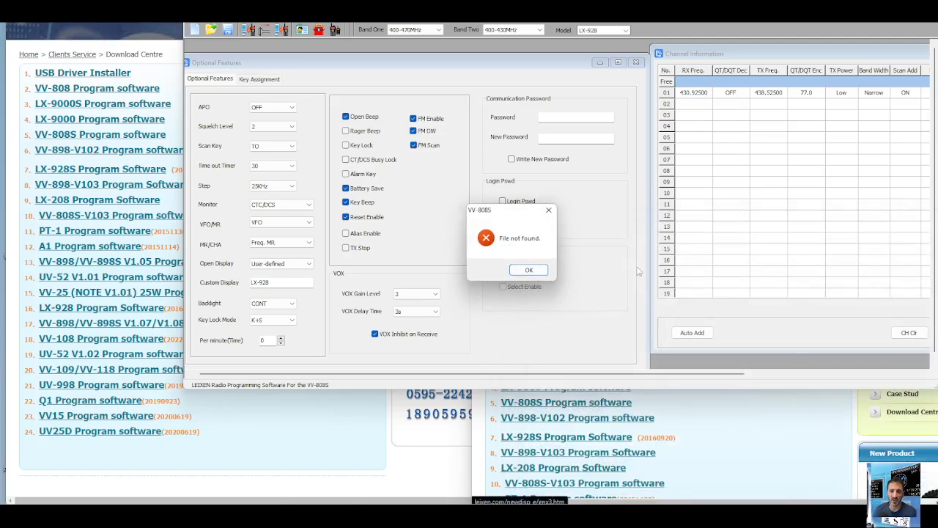
{"action": "left_click", "coordinate": [528, 269]}
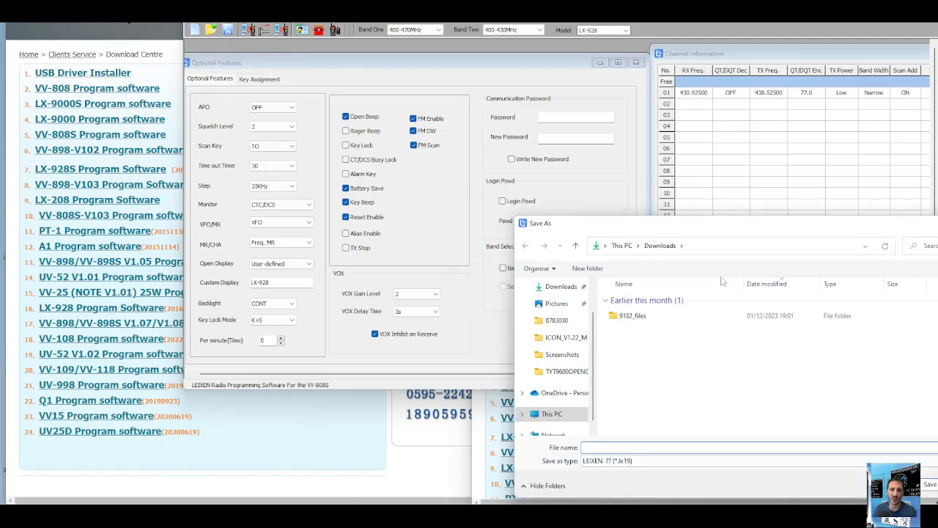
{"action": "type", "text": "hhhhh"}
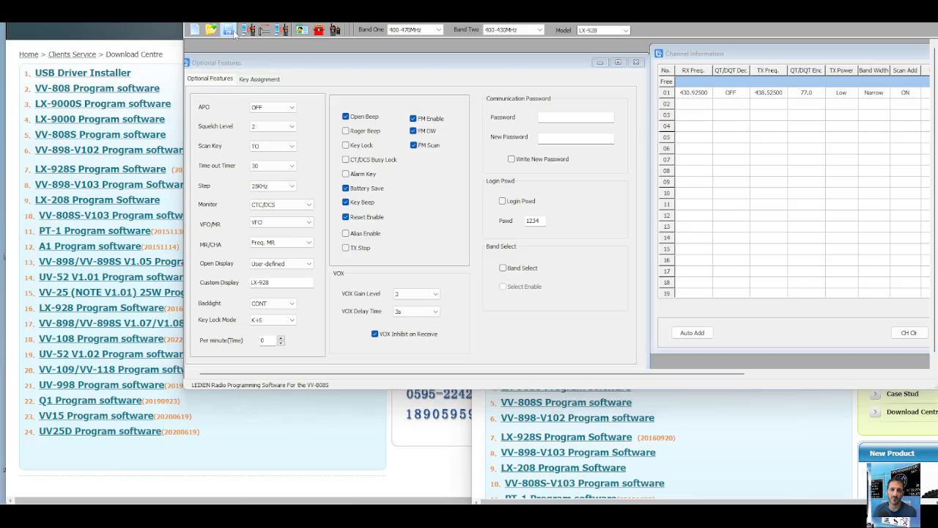
Save the setup as a LEIXEN .lx19 file in the Downloads folder.
{"action": "left_click", "coordinate": [229, 30]}
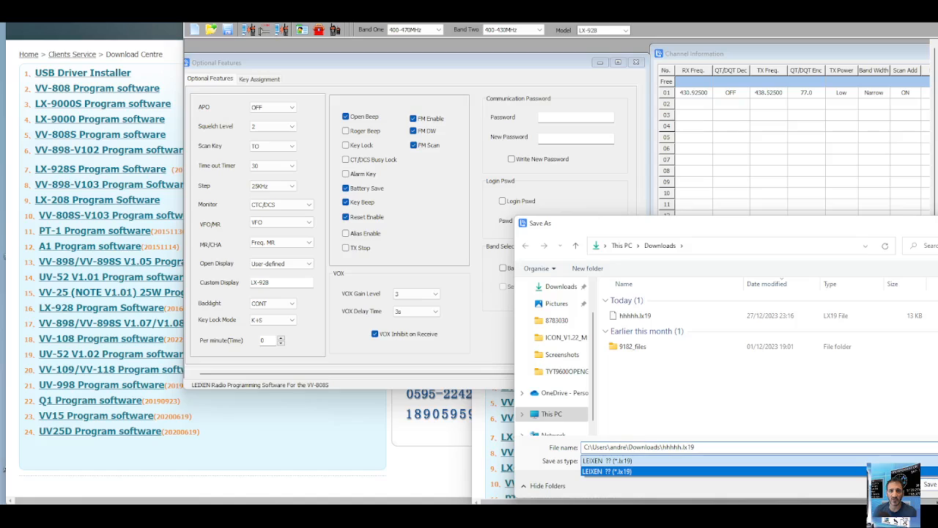
{"action": "left_click", "coordinate": [604, 460]}
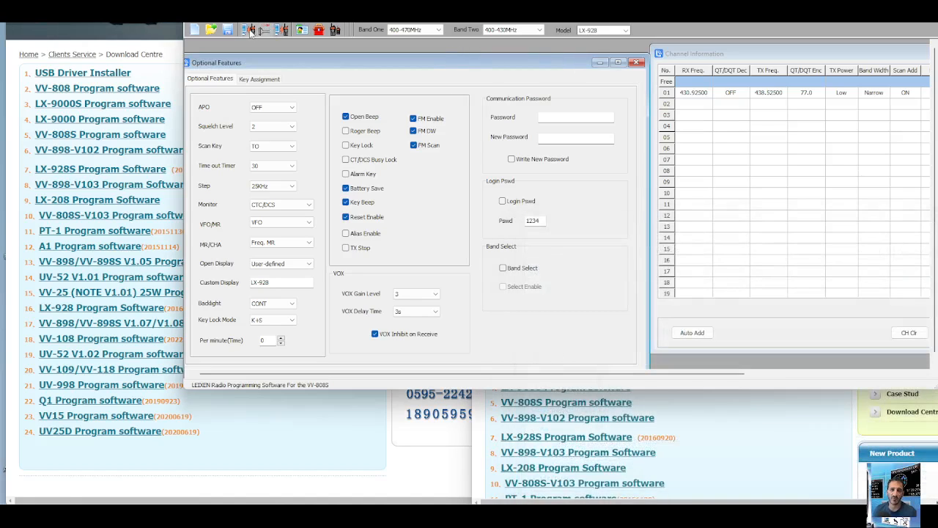
{"action": "left_click", "coordinate": [244, 29]}
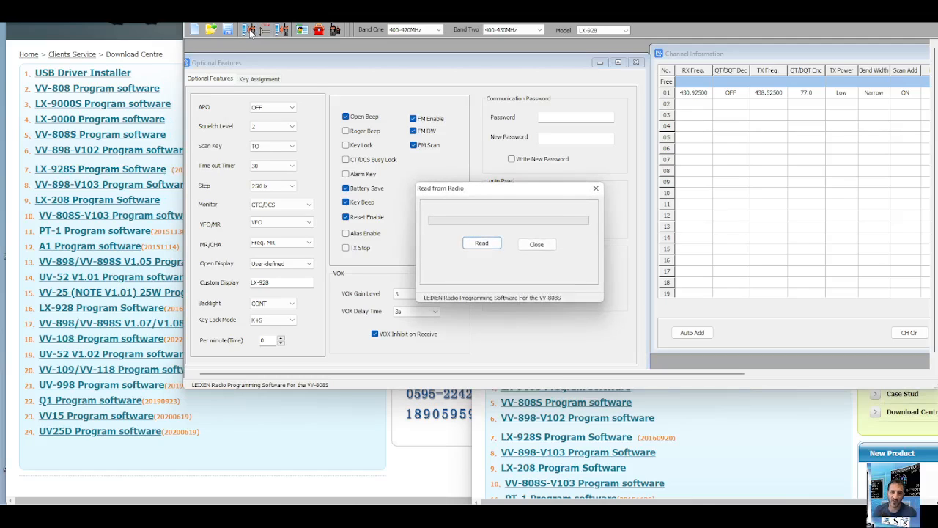
{"action": "left_click", "coordinate": [536, 243]}
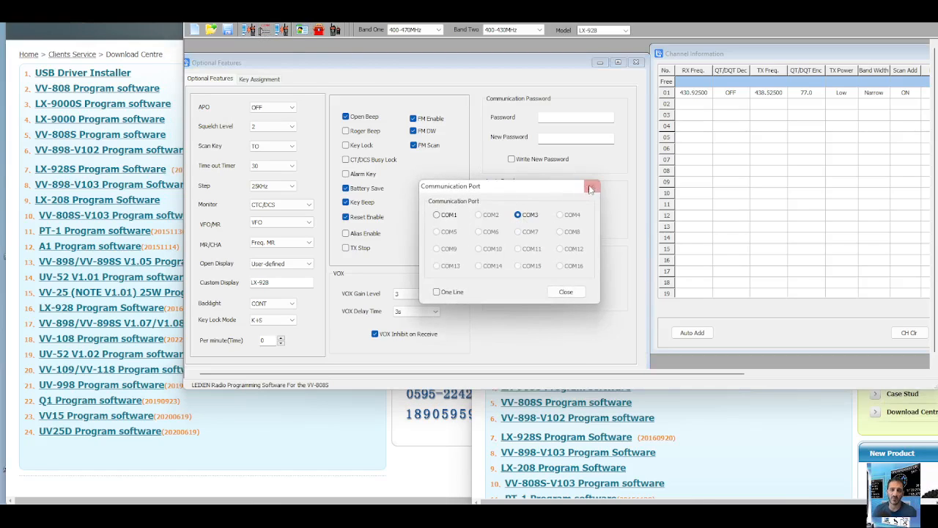
{"action": "left_click", "coordinate": [593, 185]}
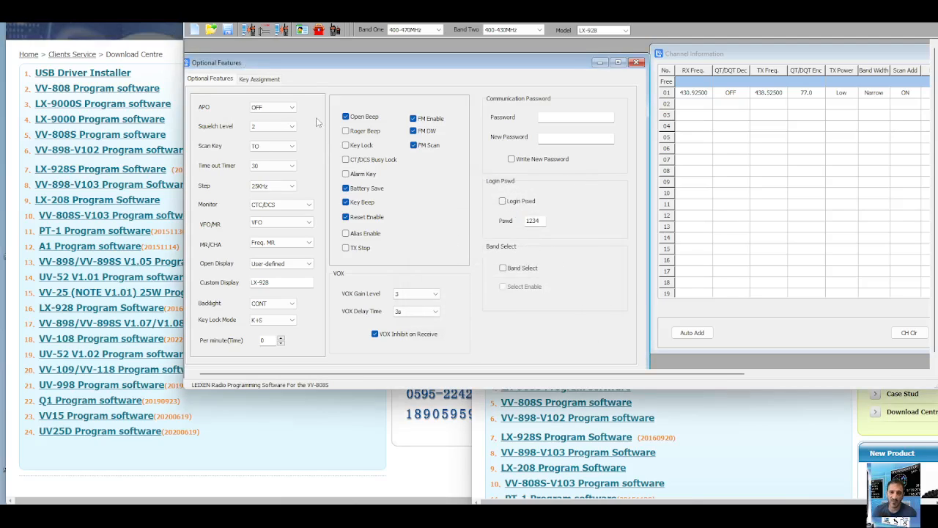
{"action": "mouse_move", "coordinate": [273, 53]}
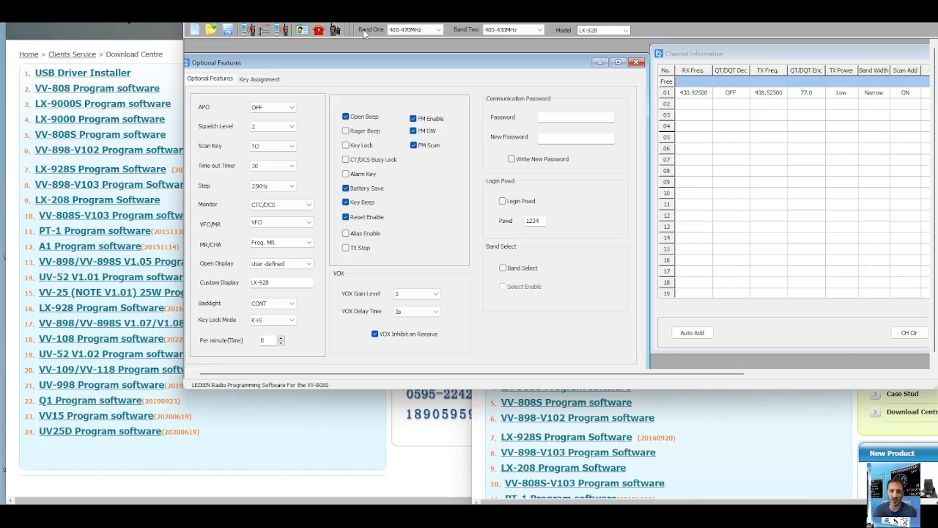
Set Band One to 136-174MHz and enter 145.500 on channel 1.
{"action": "left_click", "coordinate": [440, 30]}
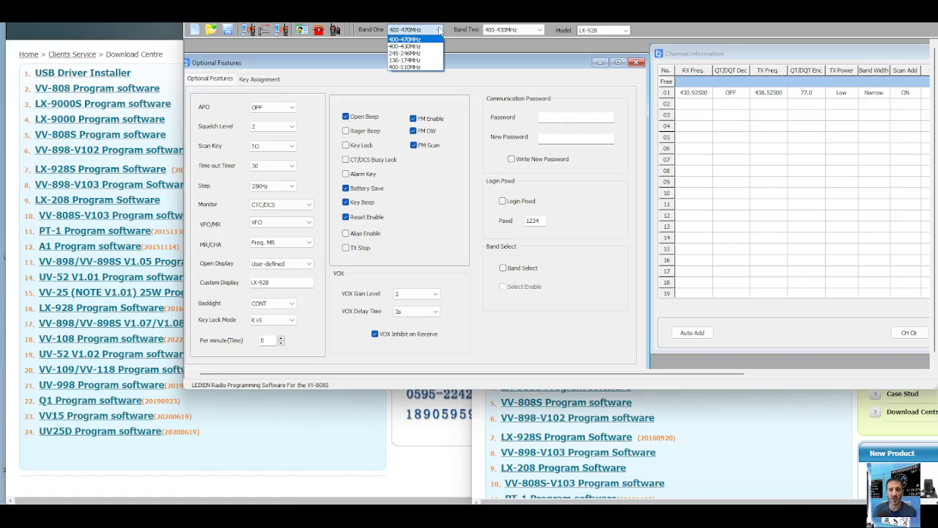
{"action": "mouse_move", "coordinate": [417, 68]}
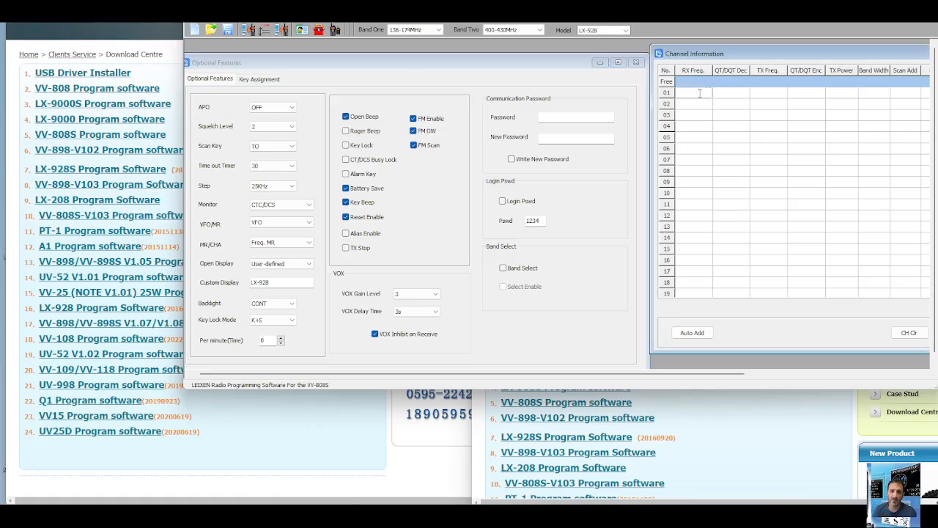
{"action": "type", "text": "1"}
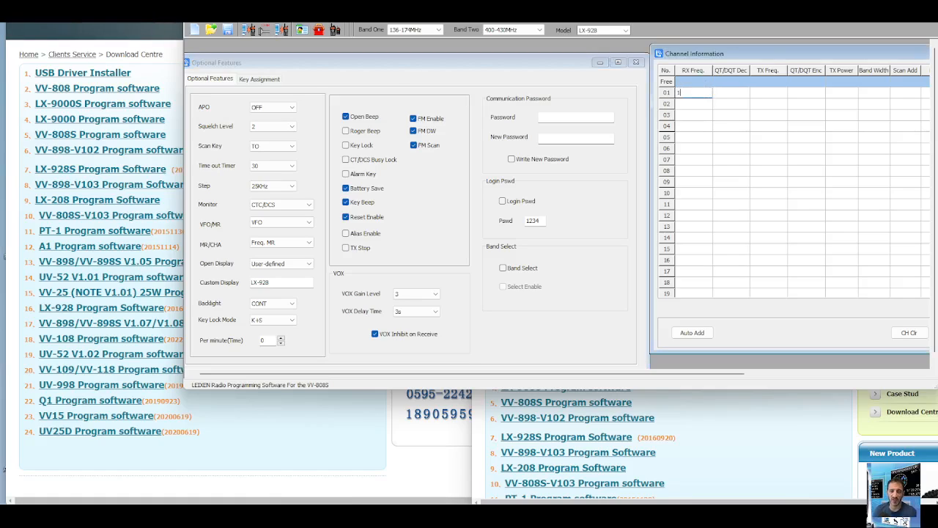
{"action": "type", "text": "145.50000"}
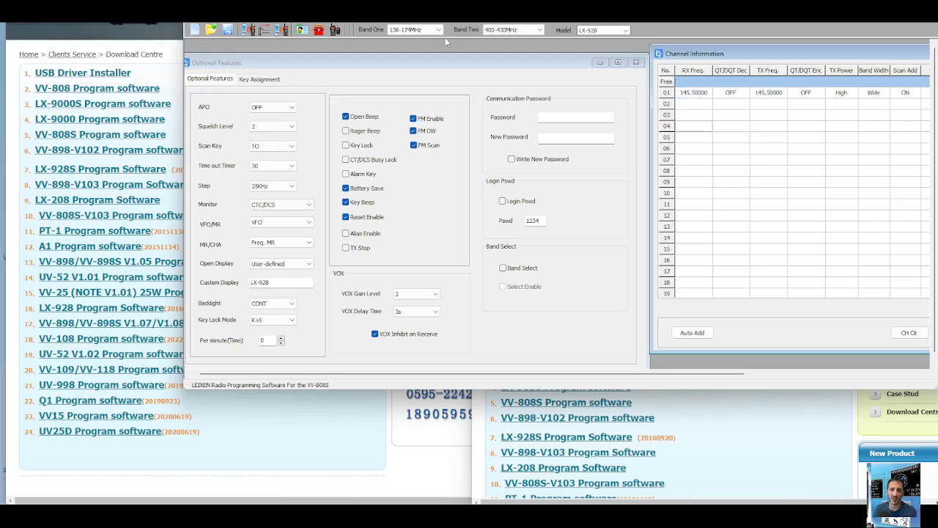
Review the Band One, Band Two and Model dropdowns without changing them.
{"action": "left_click", "coordinate": [438, 29]}
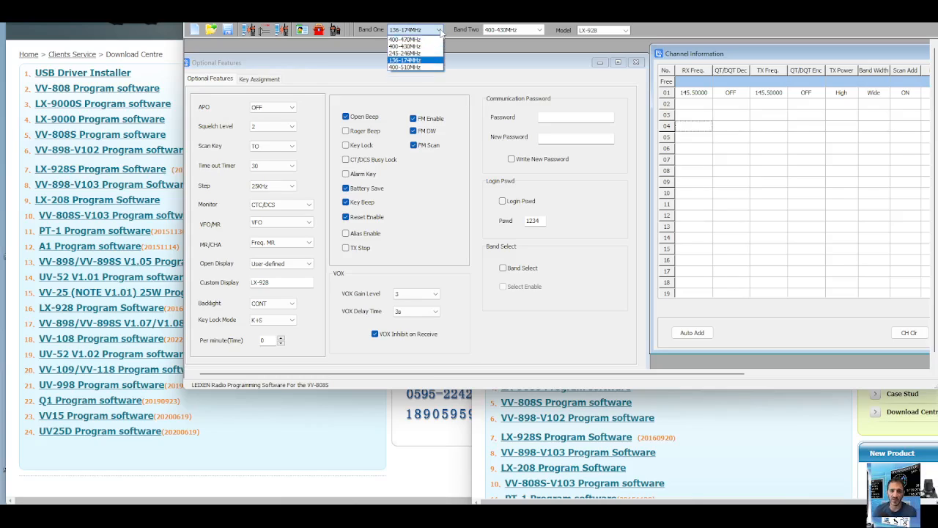
{"action": "left_click", "coordinate": [541, 30]}
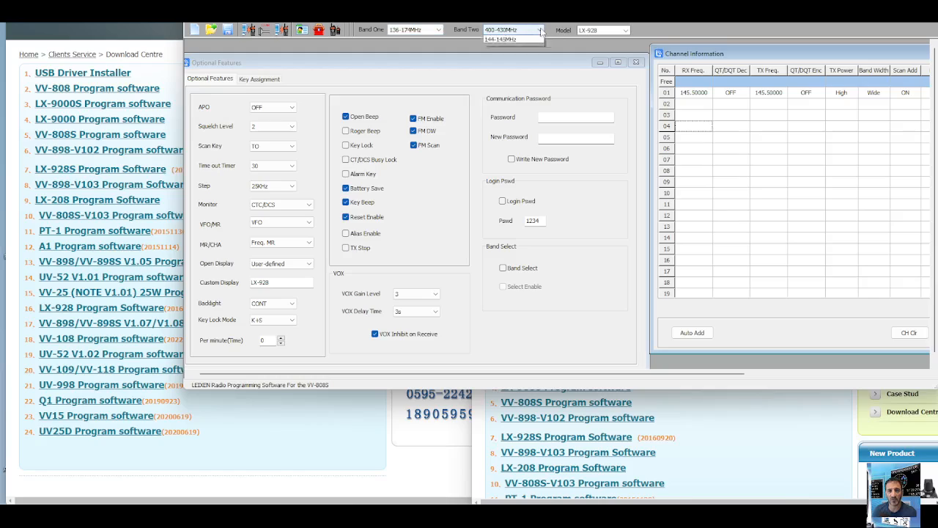
{"action": "left_click", "coordinate": [604, 29]}
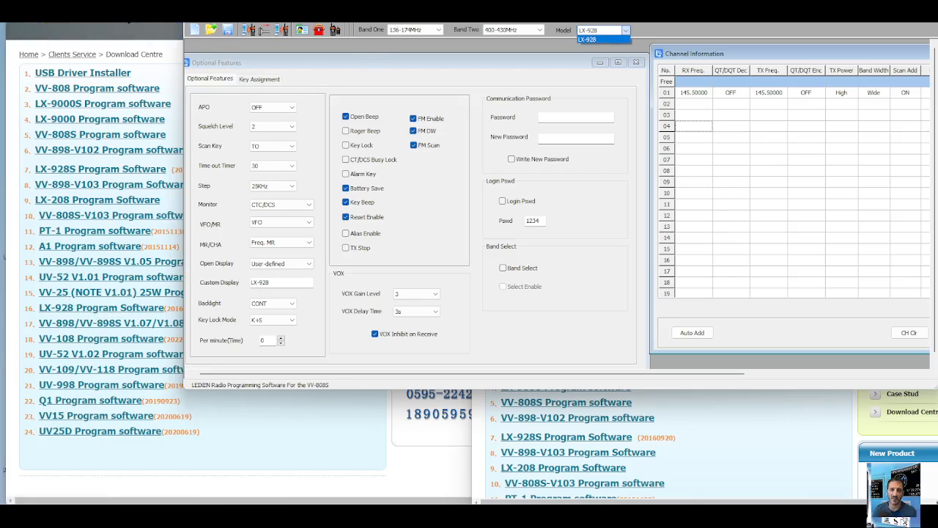
Keep the current radio model before switching to the Note version of the software.
{"action": "left_click", "coordinate": [598, 30]}
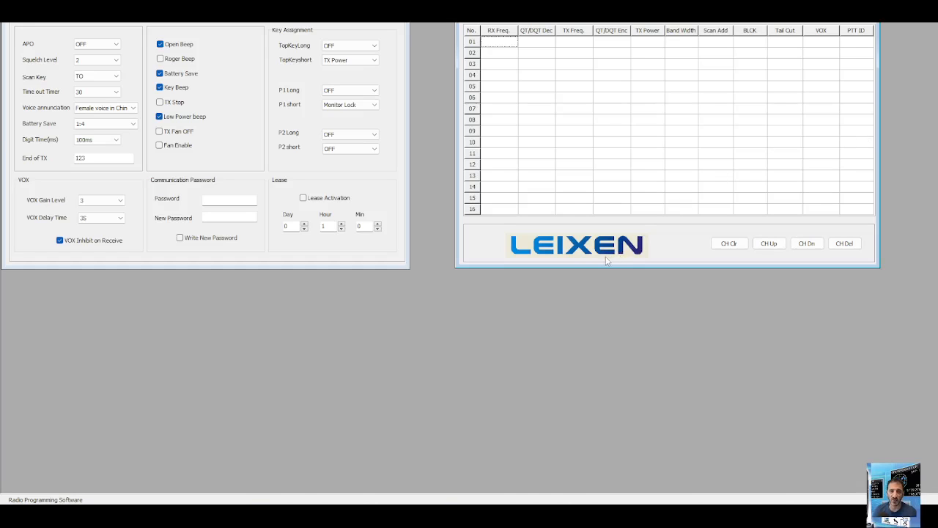
{"action": "mouse_move", "coordinate": [601, 405]}
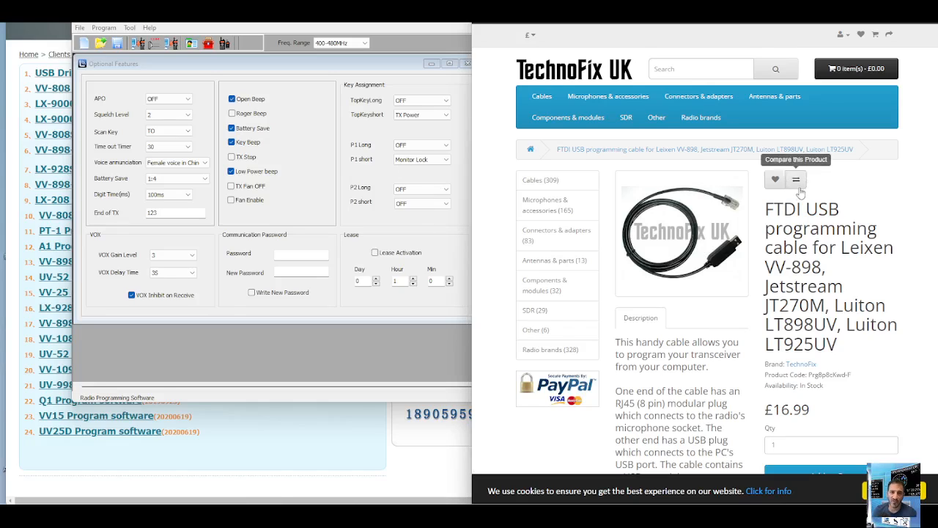
Scroll further down the TechnoFix UK FTDI USB programming cable page.
{"action": "scroll", "scroll_direction": "down", "scroll_amount": 3}
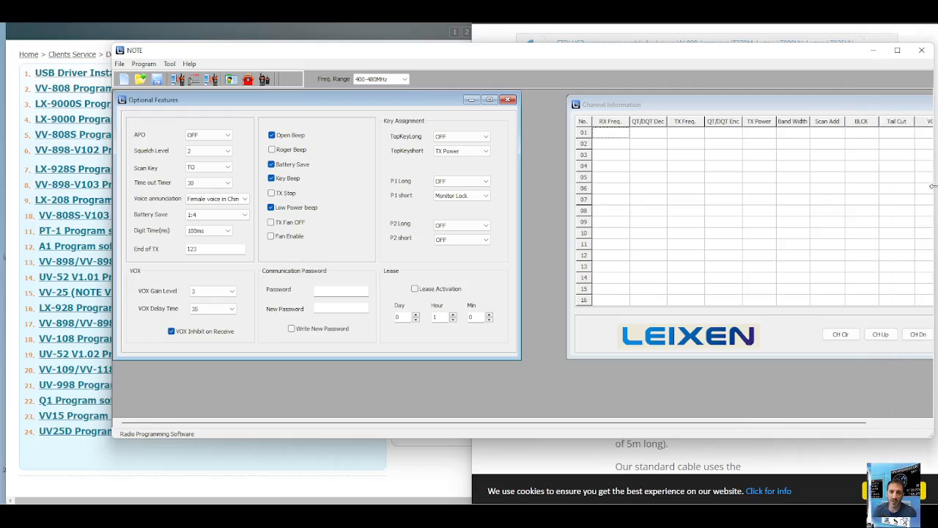
Attempt 145 MHz on channel 1, then switch the frequency range to 136–174 MHz.
{"action": "left_click", "coordinate": [610, 132]}
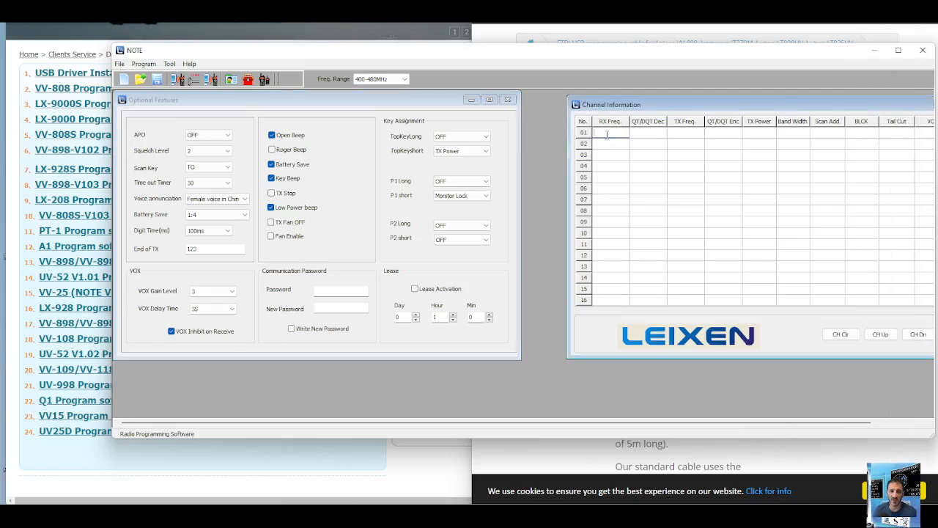
{"action": "type", "text": "145."}
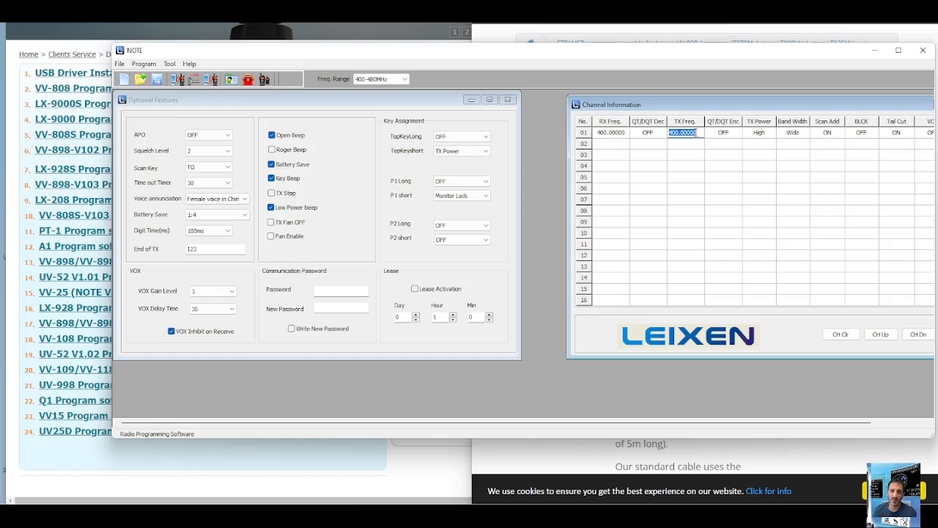
{"action": "type", "text": "145"}
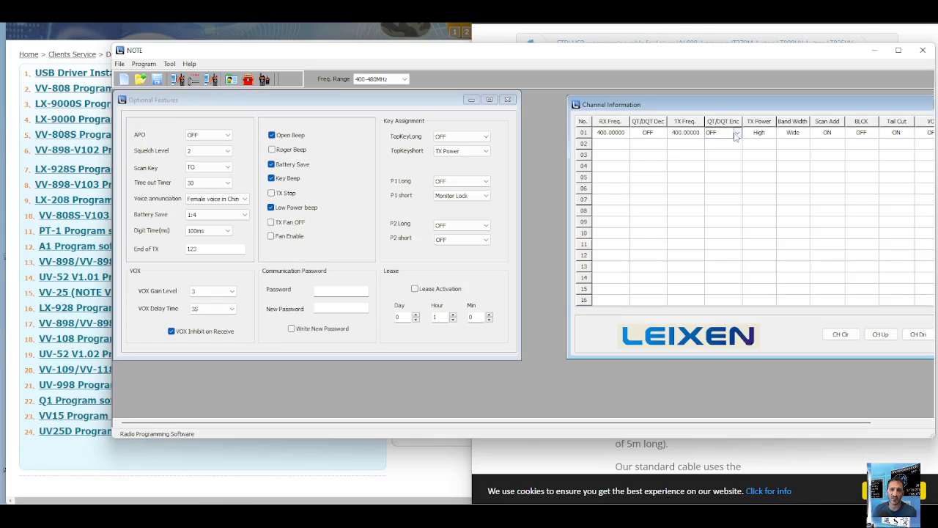
{"action": "left_click", "coordinate": [723, 132]}
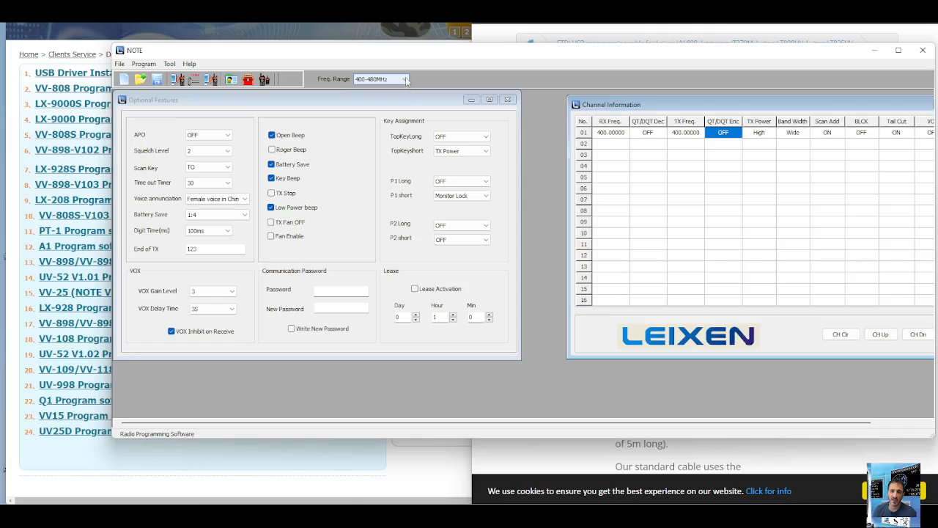
{"action": "left_click", "coordinate": [405, 80]}
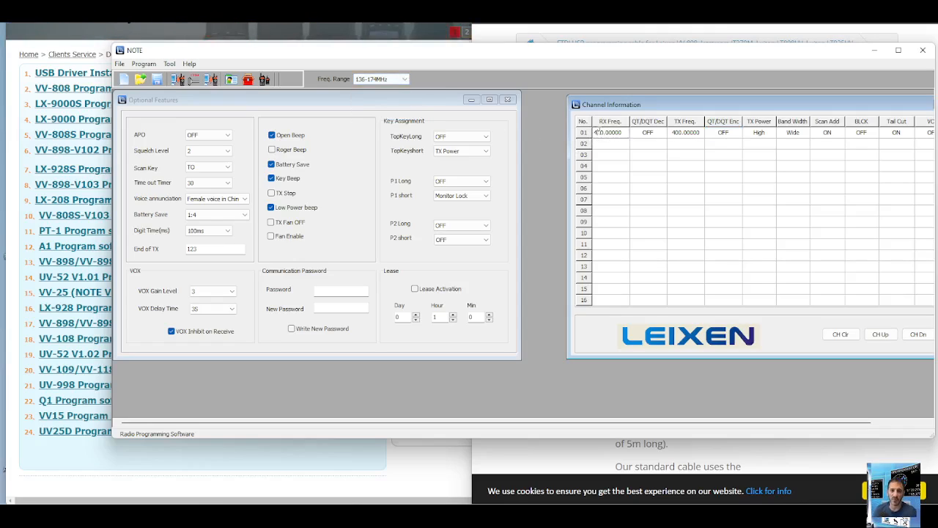
Enter 145.00 MHz for channel 1 RX/TX with a 94.8 Hz QT/DQT encode tone.
{"action": "left_click", "coordinate": [610, 132]}
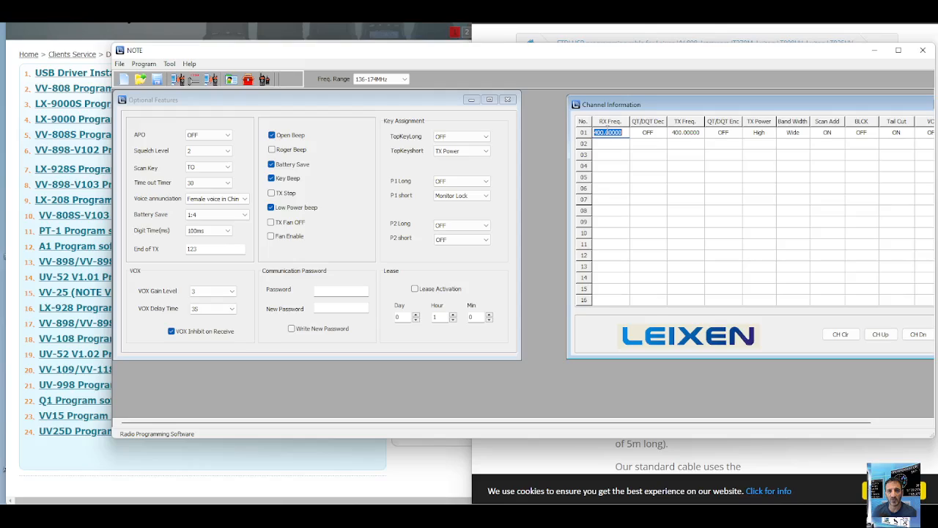
{"action": "type", "text": "145"}
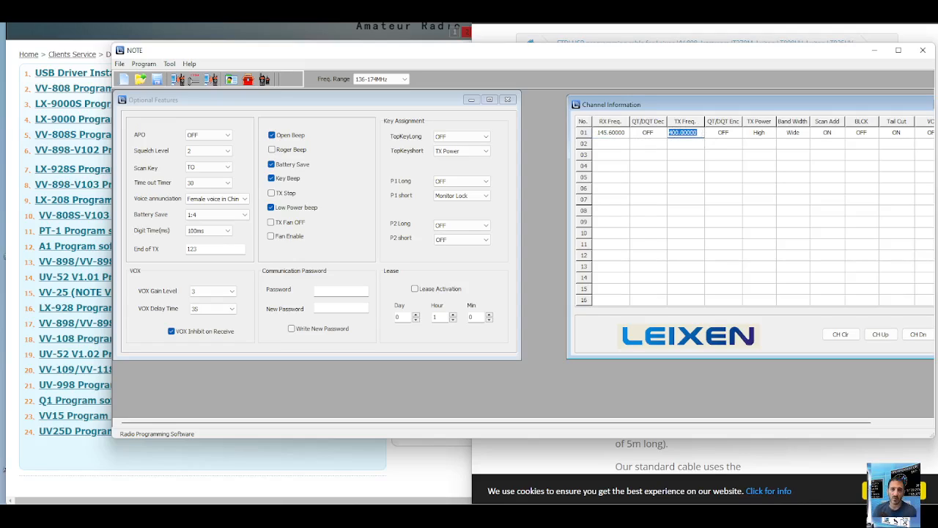
{"action": "type", "text": "145.00"}
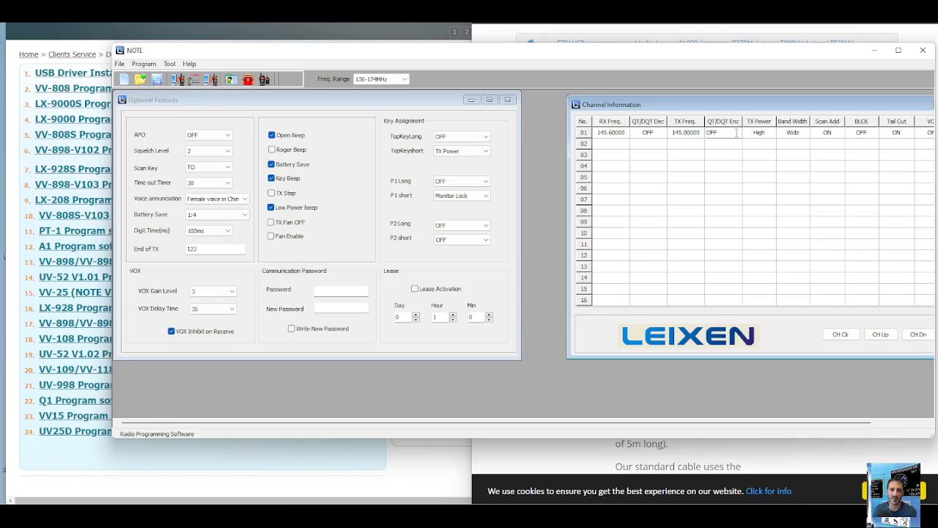
{"action": "left_click", "coordinate": [736, 132]}
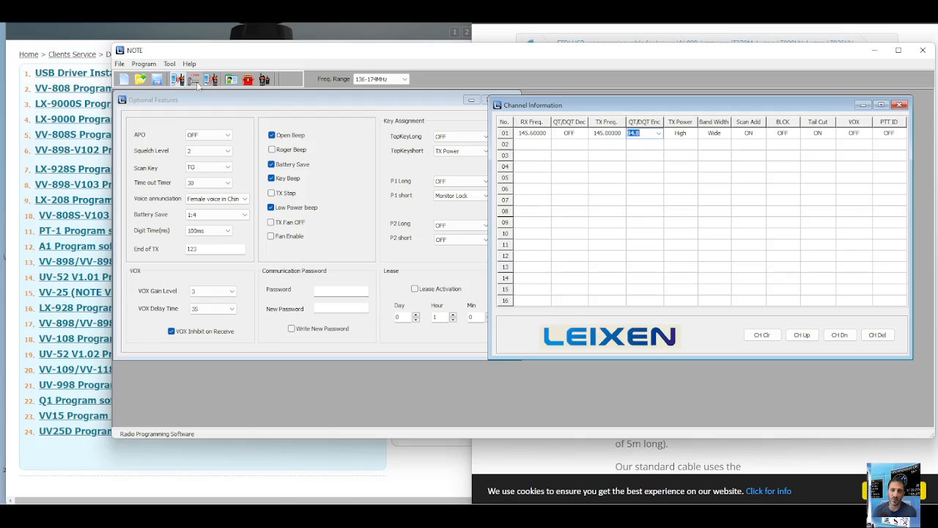
Bring up Write to Radio, then close it without writing.
{"action": "left_click", "coordinate": [214, 79]}
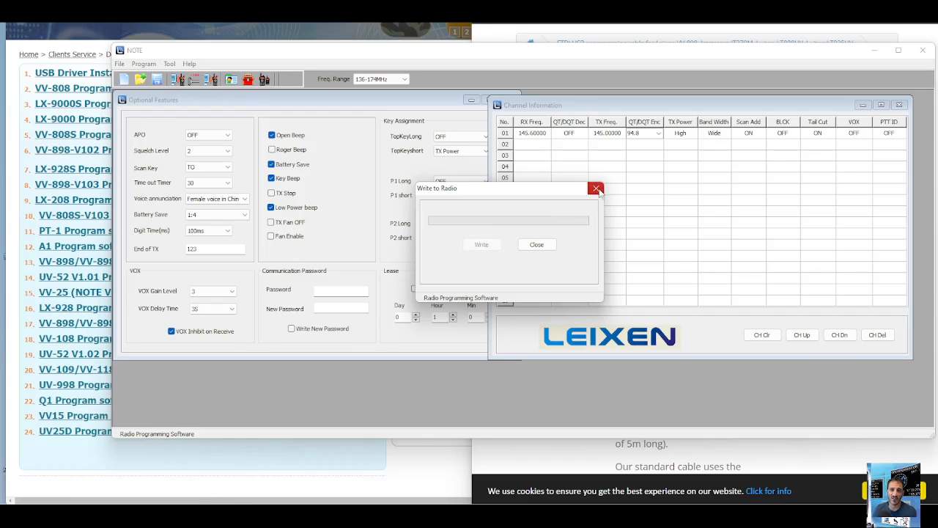
{"action": "left_click", "coordinate": [595, 188]}
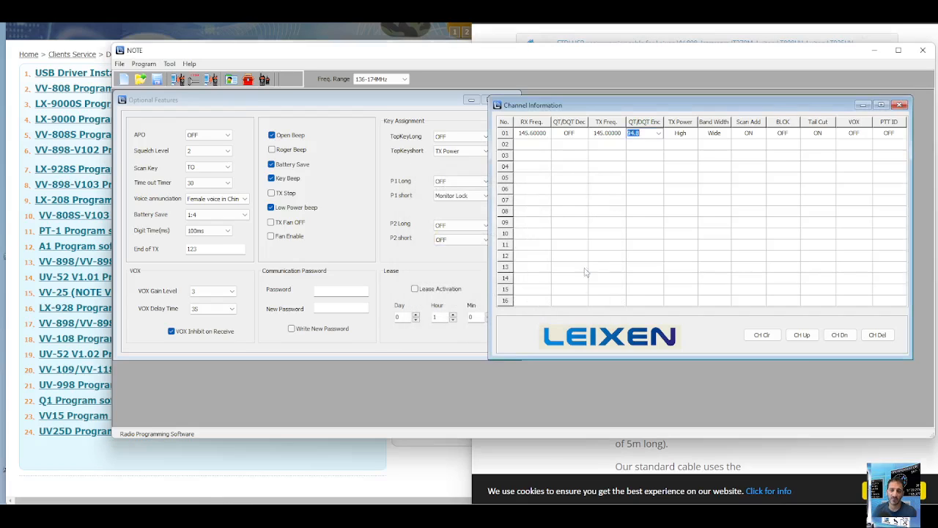